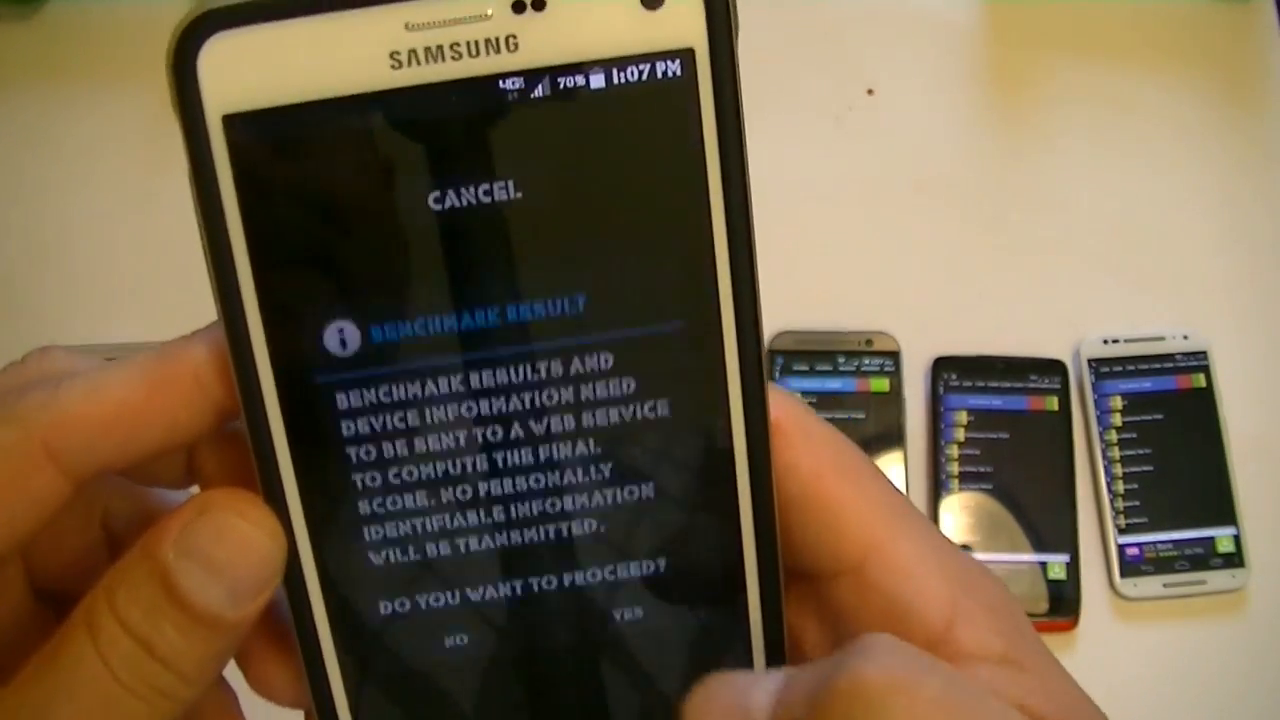
Accept the Benchmark Result dialog to submit results and view the 24,543 score chart
click(620, 612)
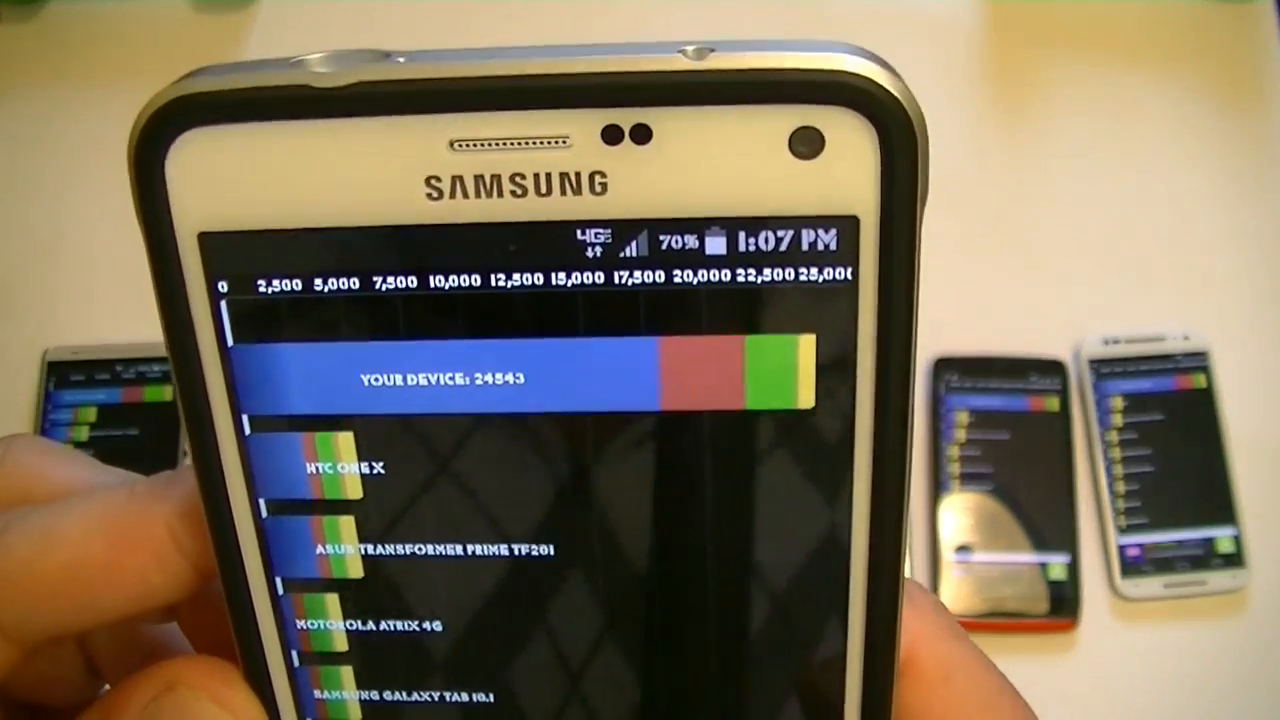